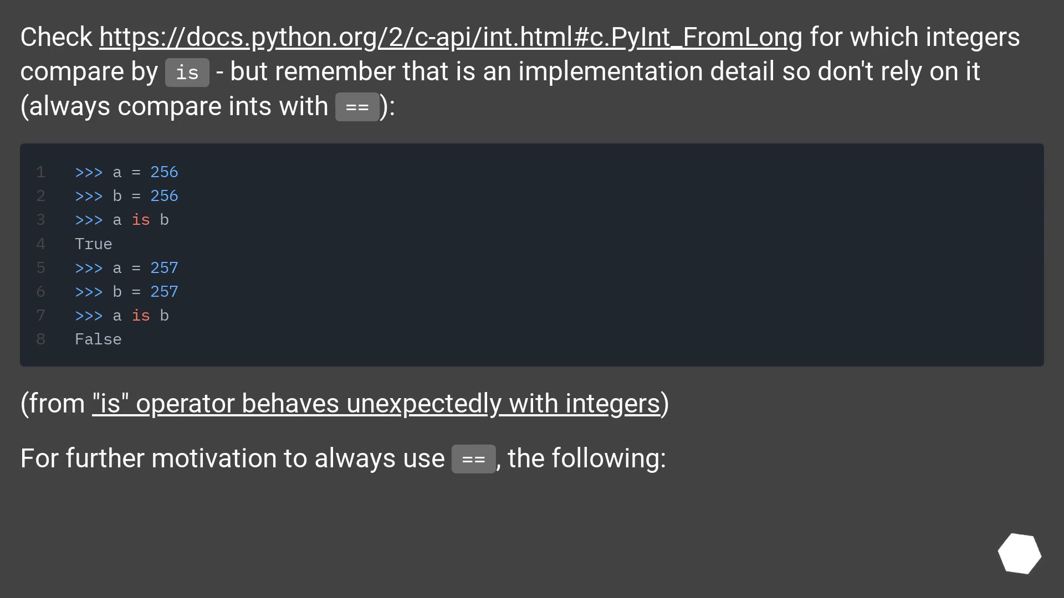
{"action": "scroll", "scroll_direction": "down", "scroll_amount": 3}
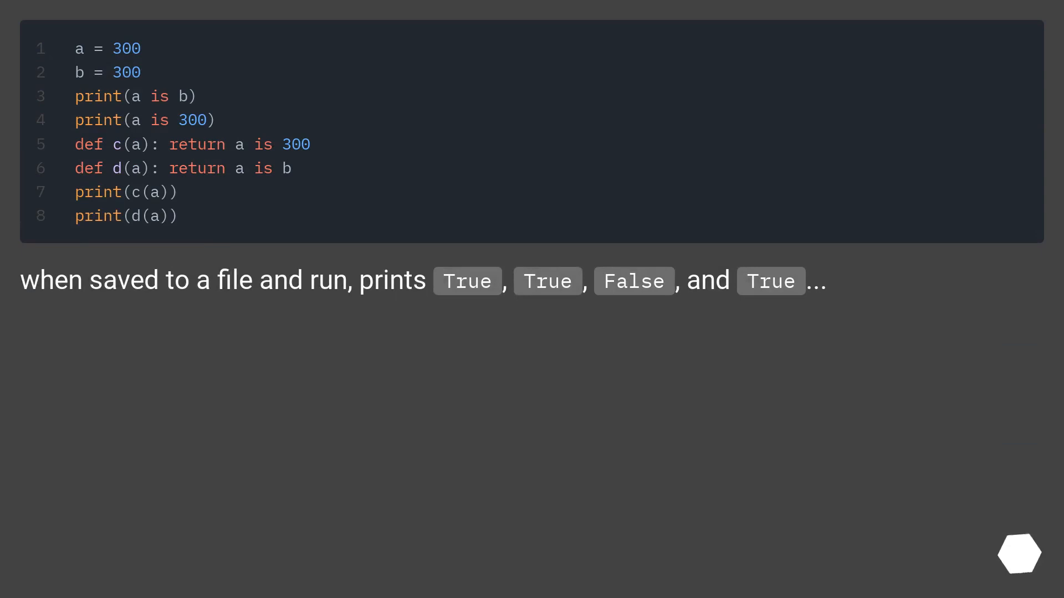